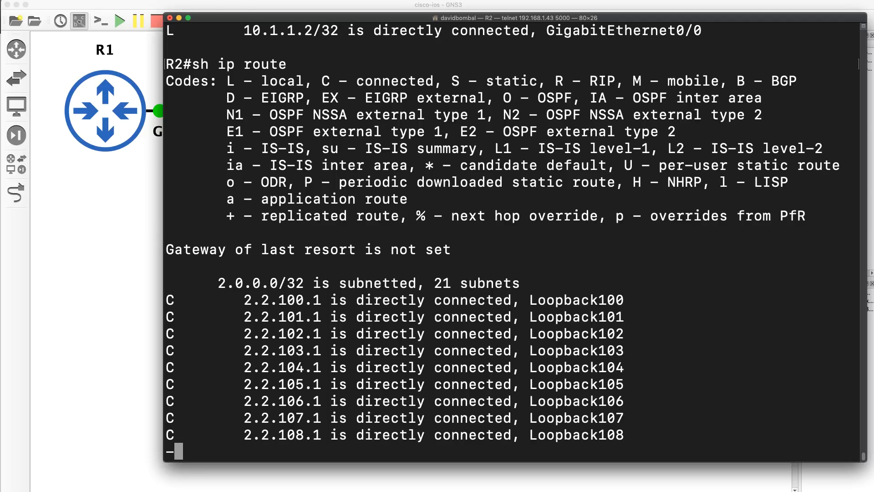
Page R2's routing table and filter it with /172 to show the 172.16 EIGRP routes
key(space)
text(/)
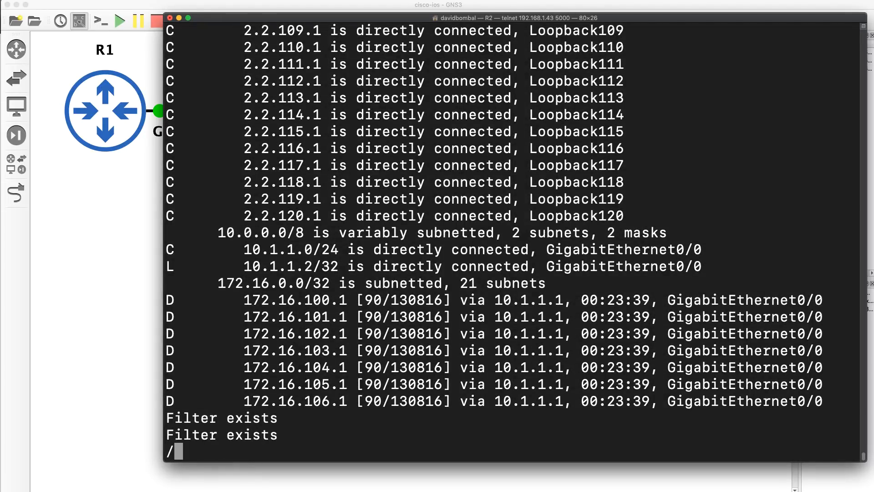
text(172)
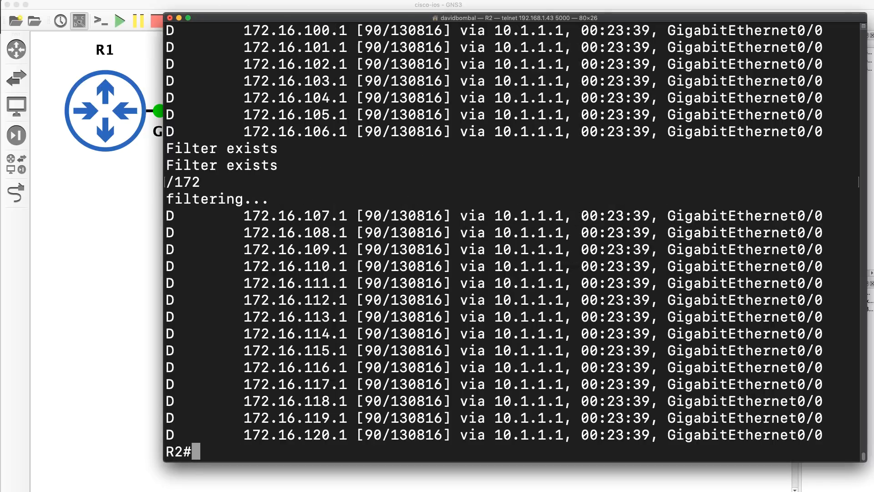
text(sh)
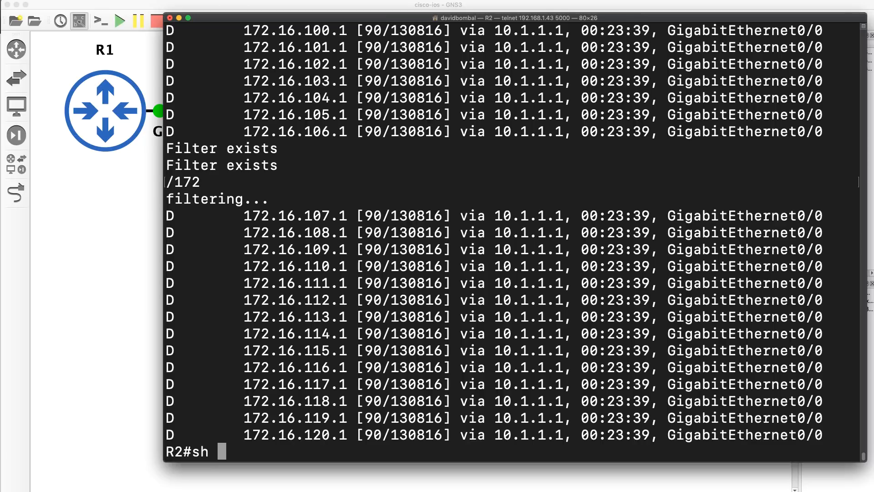
Enter 'sh run | ?' on R2 to list the available pipe output-filter options
text(run |)
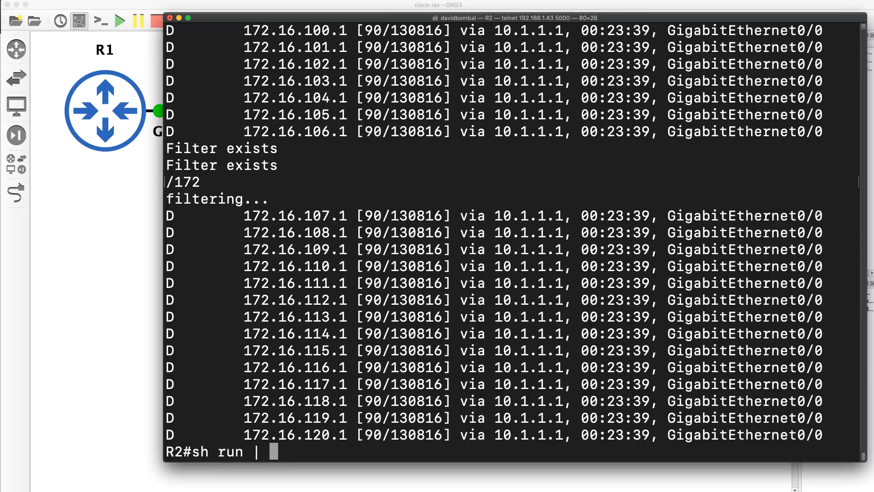
text(?)
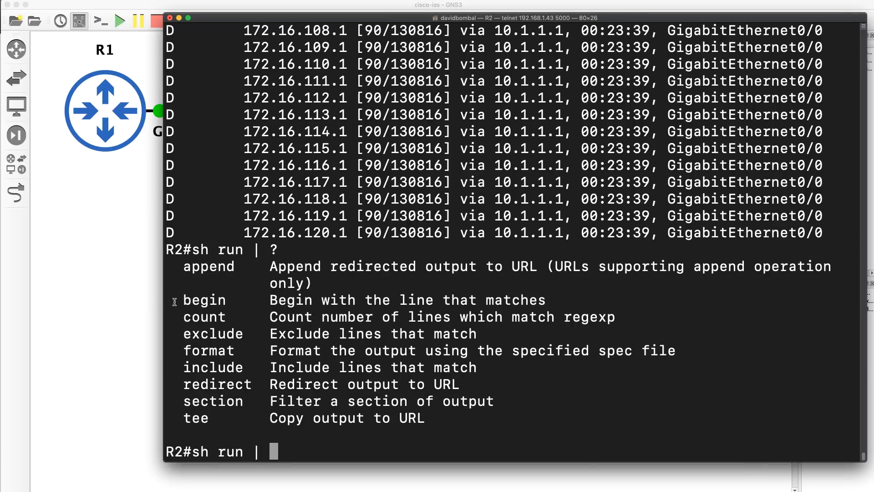